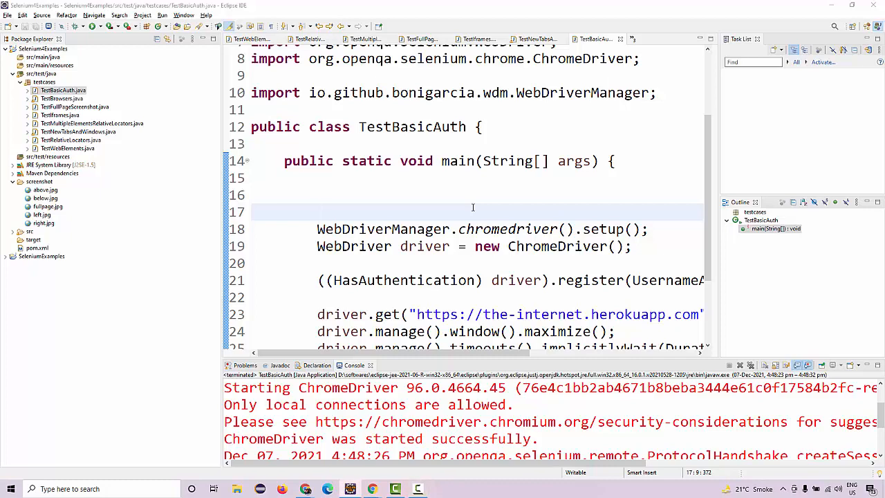
Step: Create a new TestPrintToPDF class with a main method in the testcases package
click(318, 213)
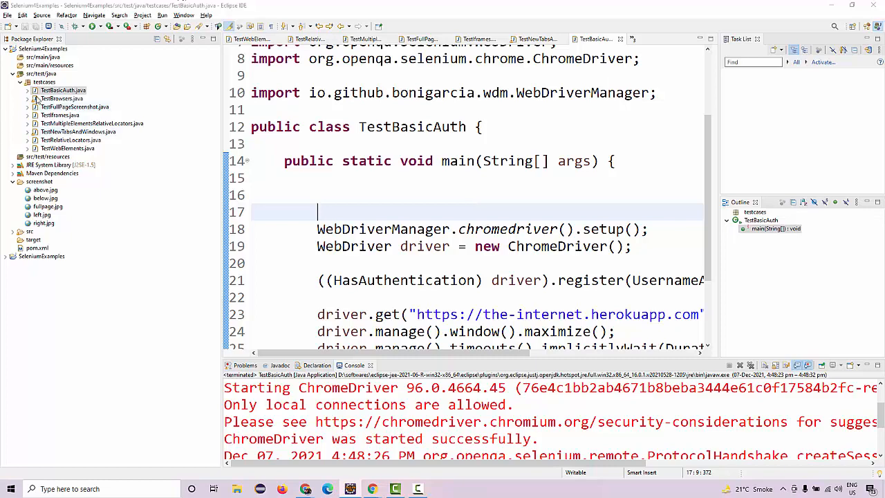
right_click(45, 82)
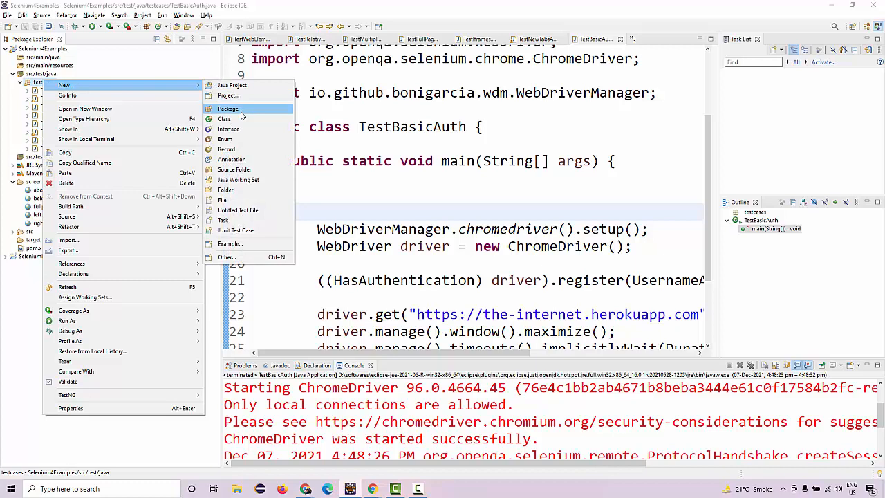
click(224, 119)
text(TestPrintToPDF)
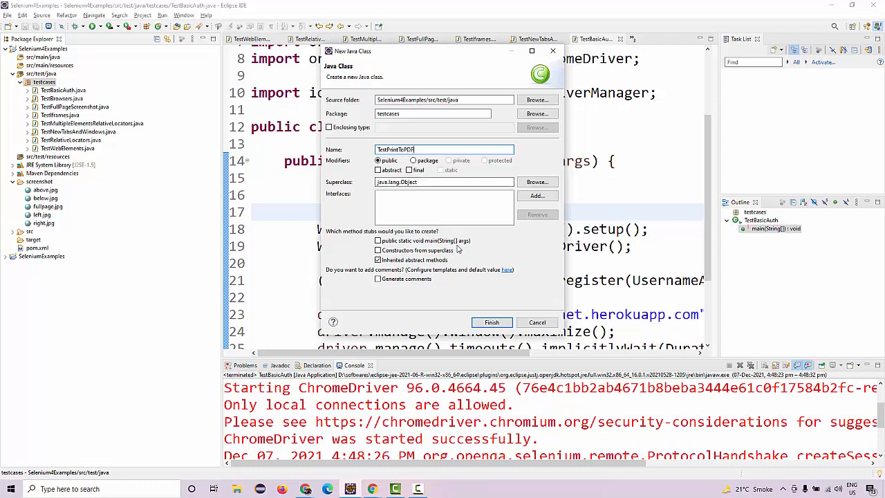
click(493, 322)
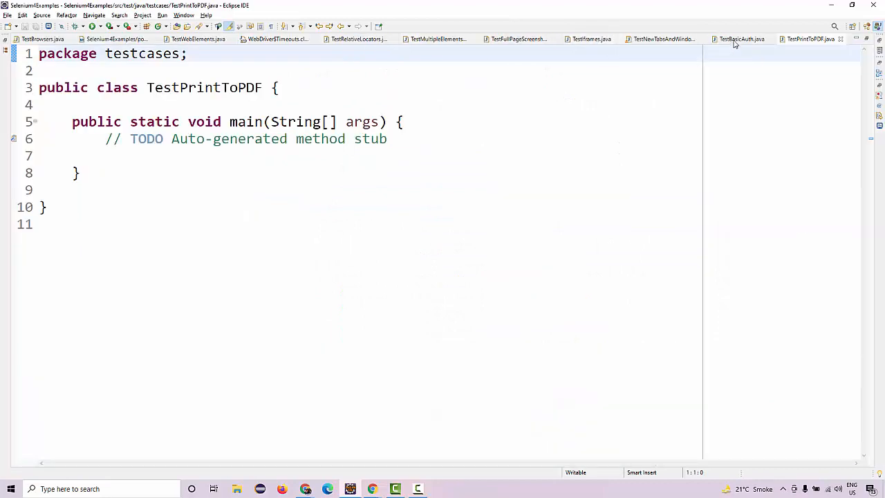
Step: Copy the Chrome driver setup lines from TestNewTabsAndWindows into TestPrintToPDF's main method
click(741, 39)
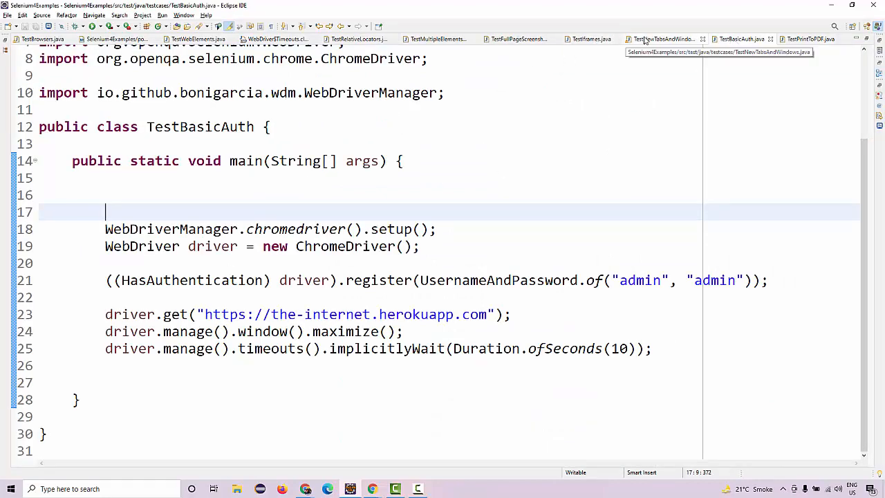
click(664, 38)
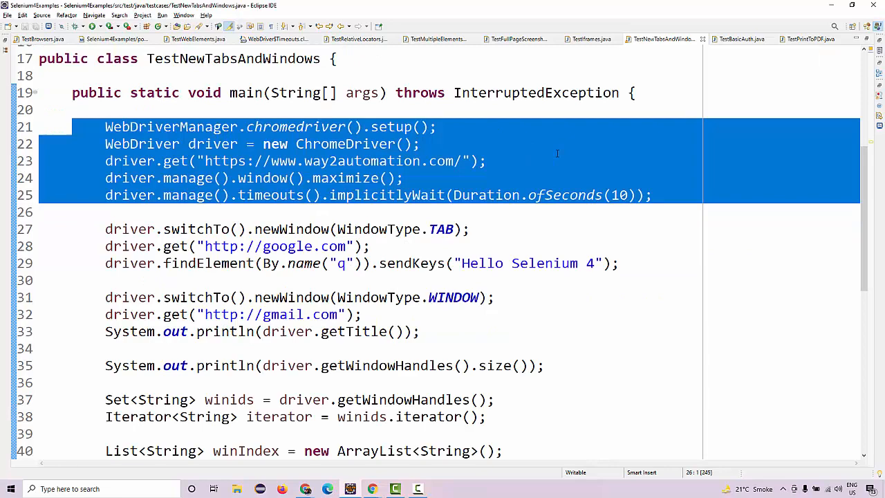
click(809, 39)
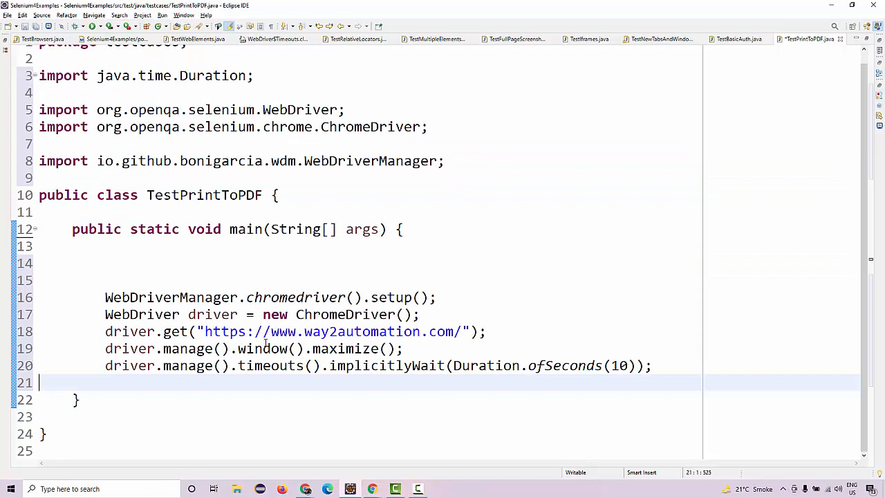
double_click(359, 332)
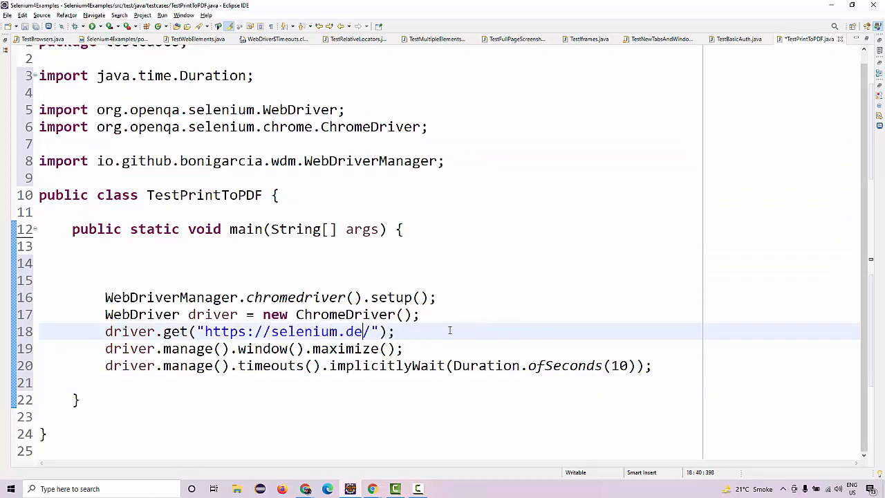
text(v)
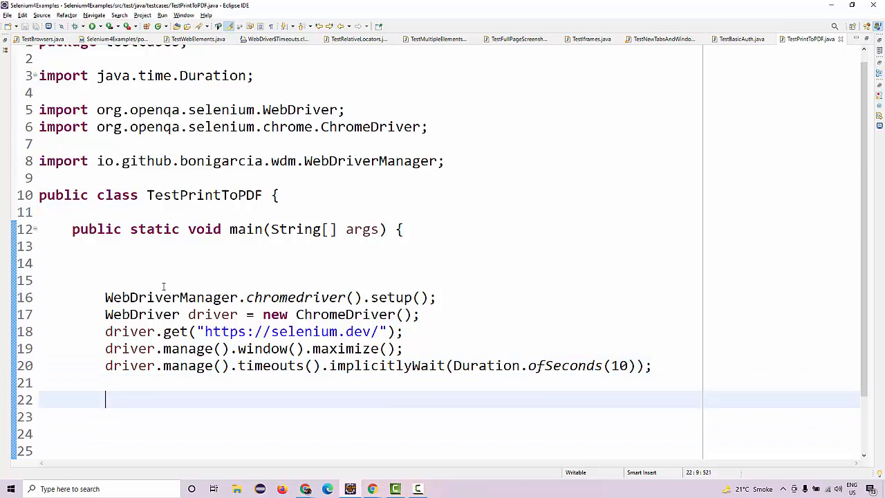
double_click(345, 314)
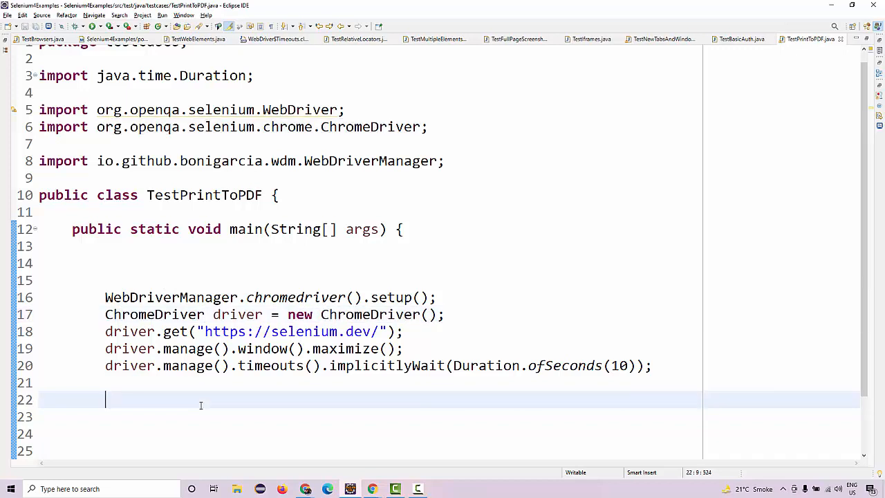
Step: Add a driver.print(new PrintOptions()) statement with the PrintOptions import
text(driver.p)
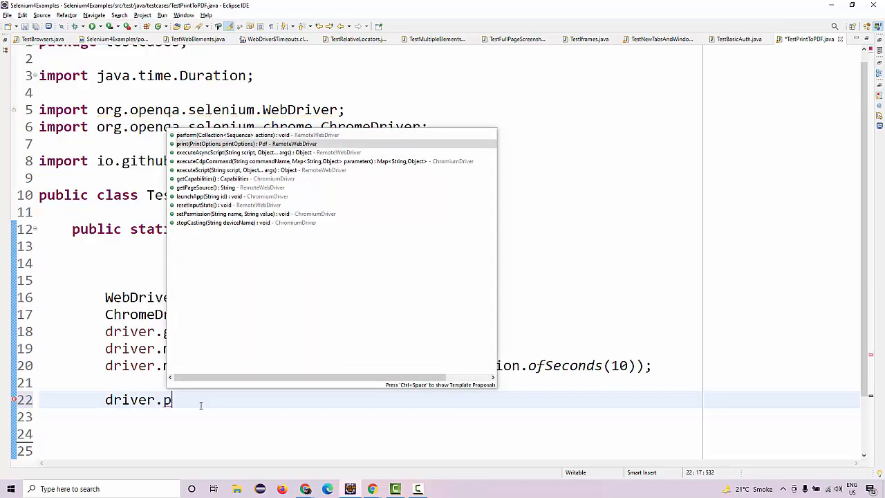
click(244, 143)
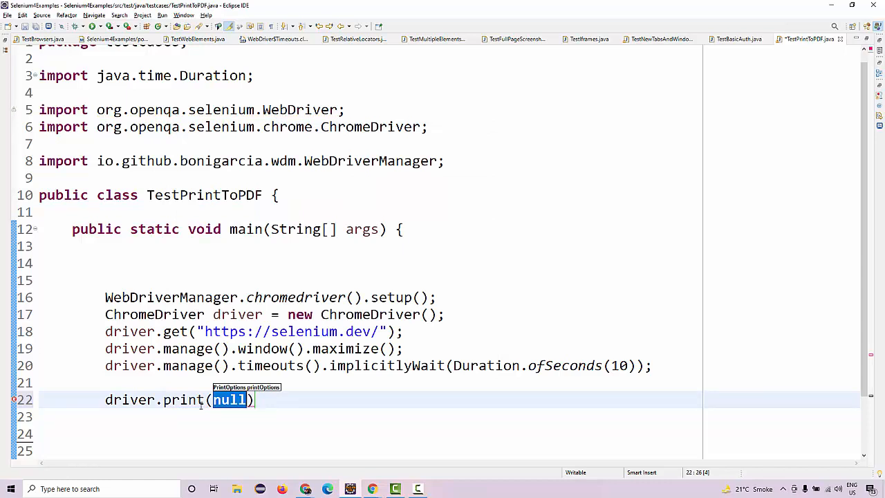
text(new Pr)
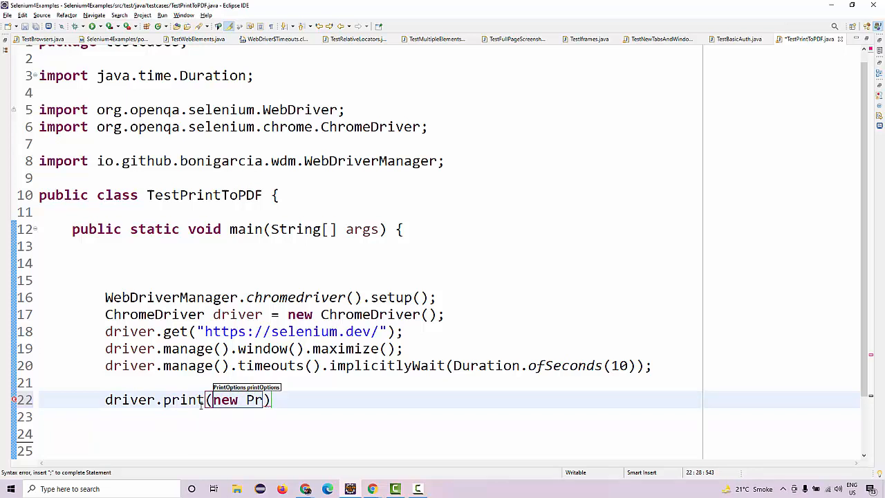
text(intOpt)
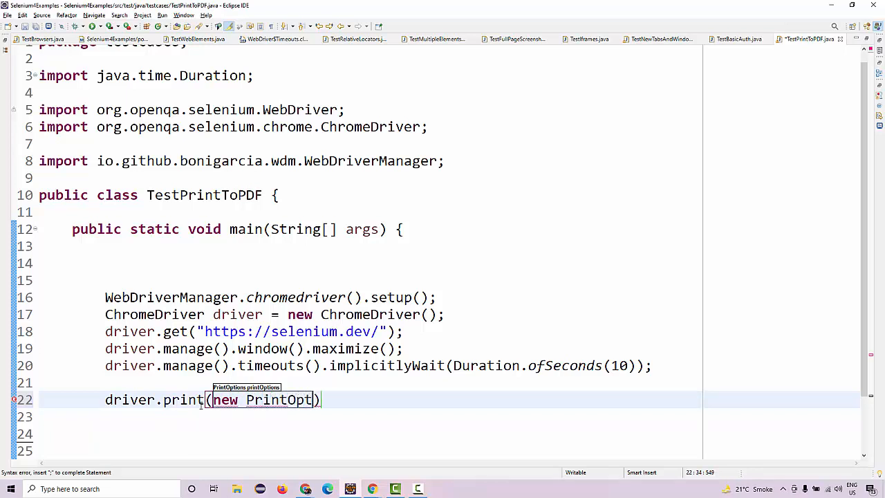
text(ions()
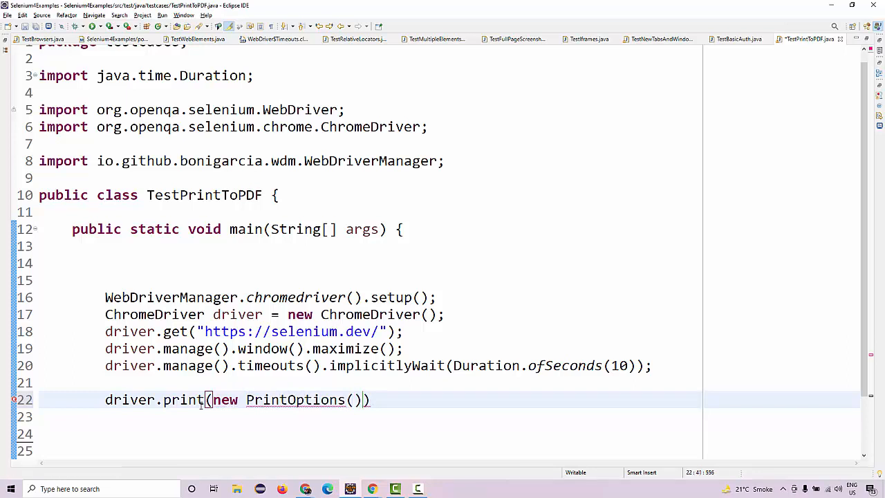
text(;)
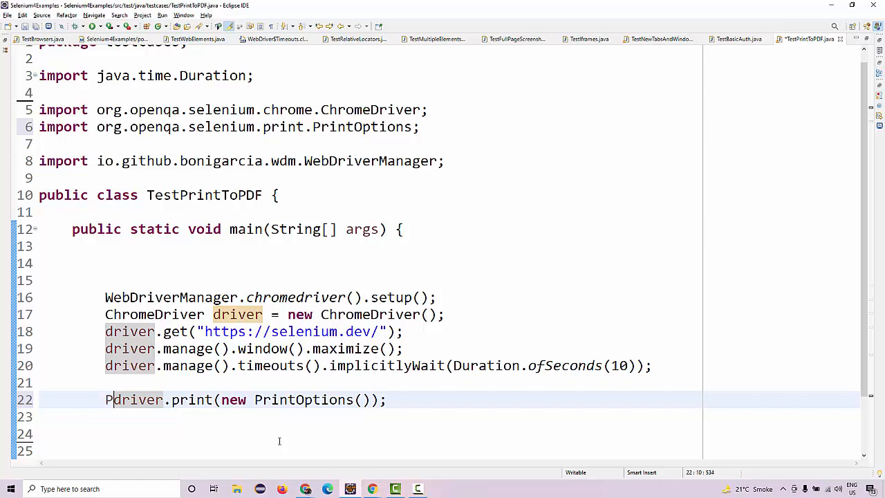
text(df pdf)
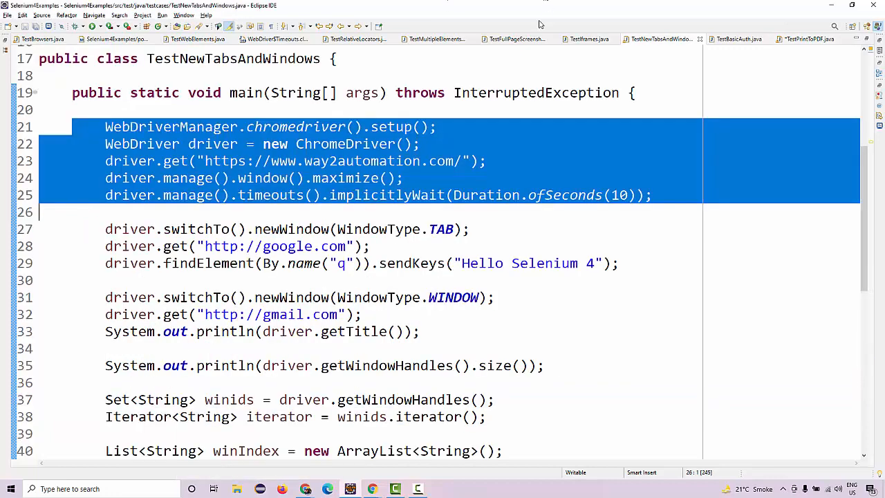
Step: Assign the printout to Pdf pdf, revert driver to WebDriver and cast it to PrintsPage with its import
click(810, 39)
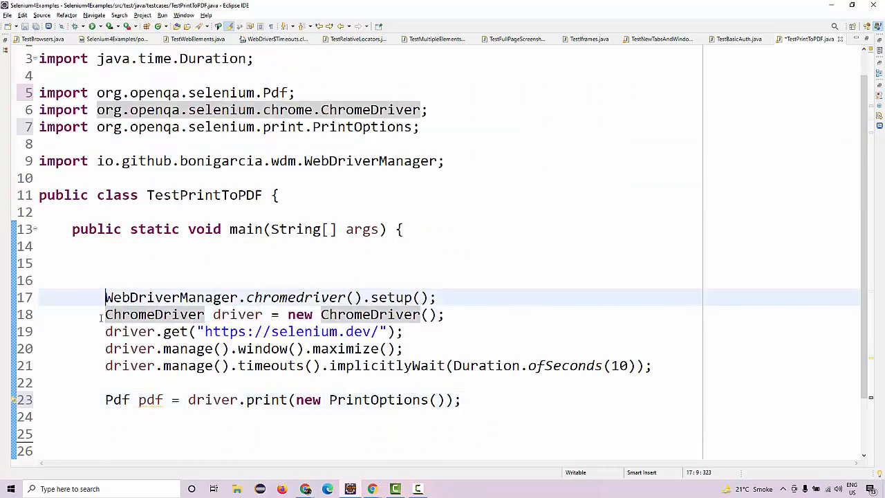
click(147, 314)
text(Web)
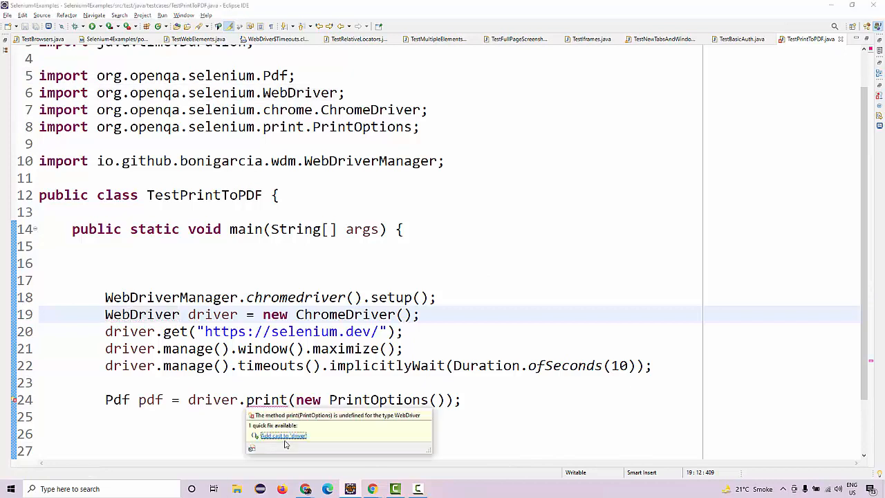
click(284, 434)
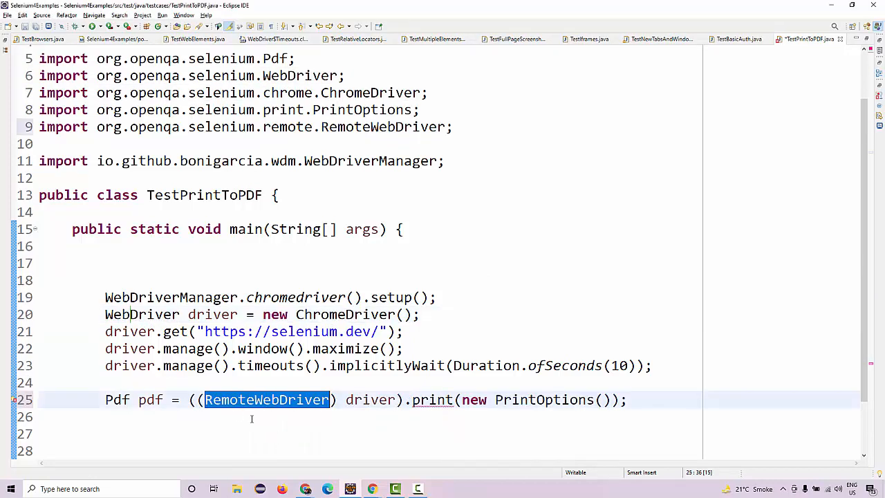
mouse_move(293, 425)
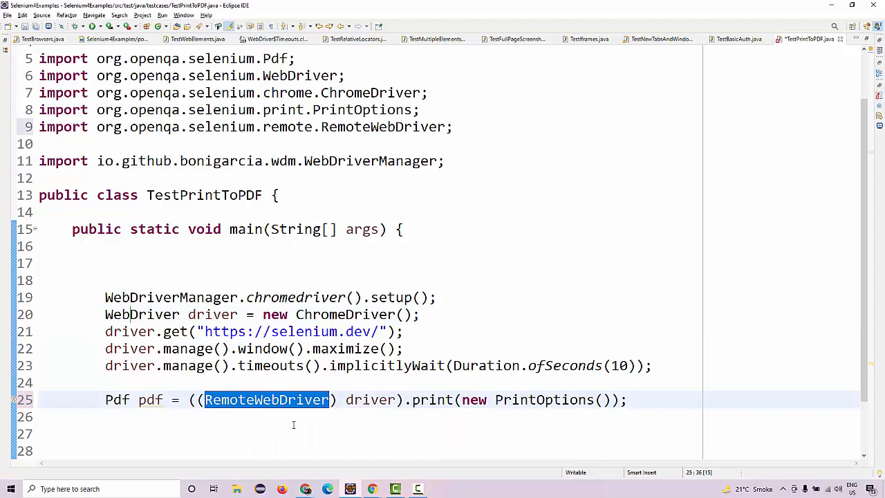
text(Prints)
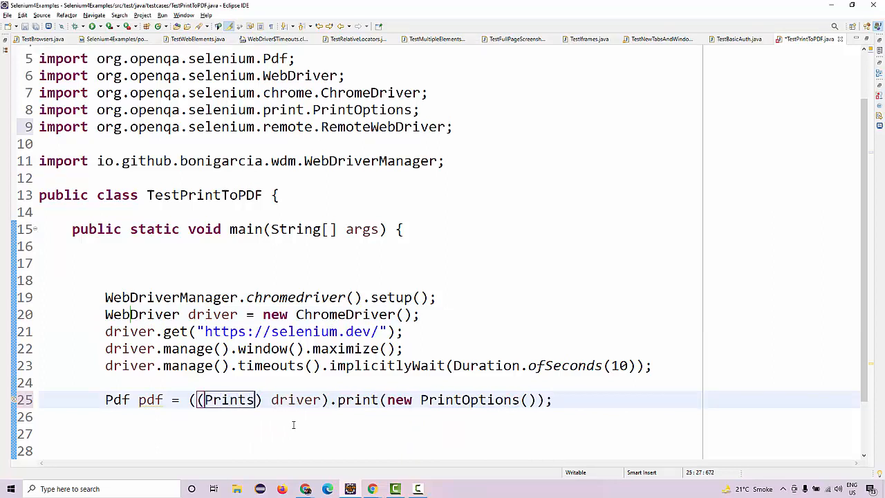
text(Page)
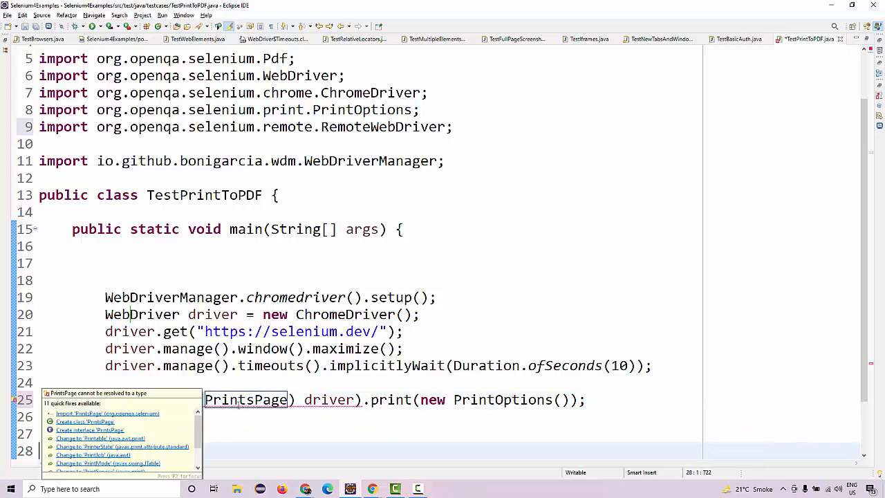
click(108, 412)
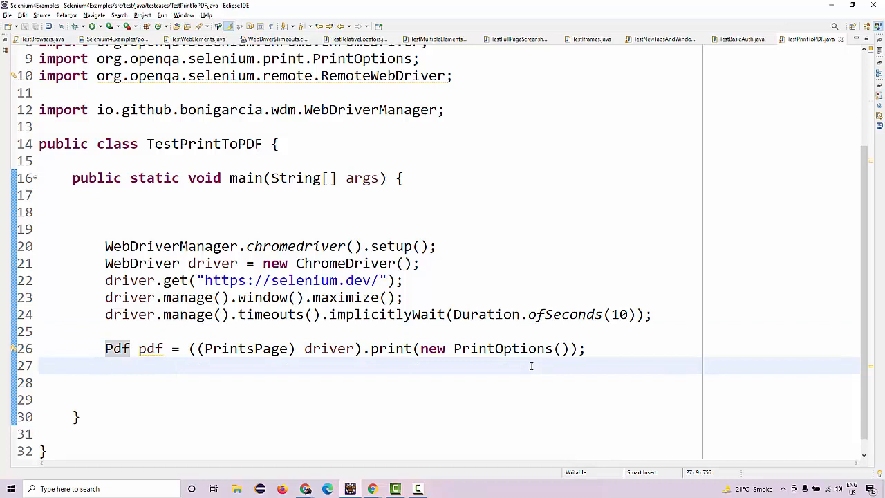
Step: Begin Files.write with Paths.get("./selenium.pdf") as the target file
text(Files.)
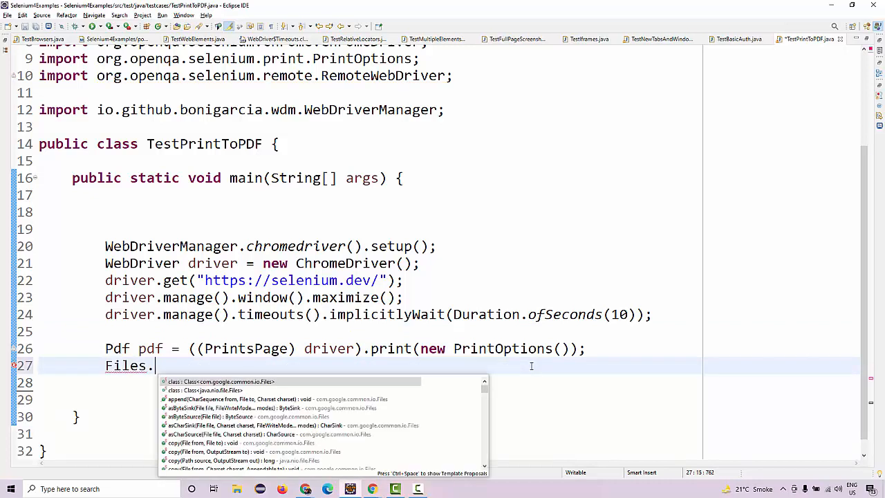
text(w)
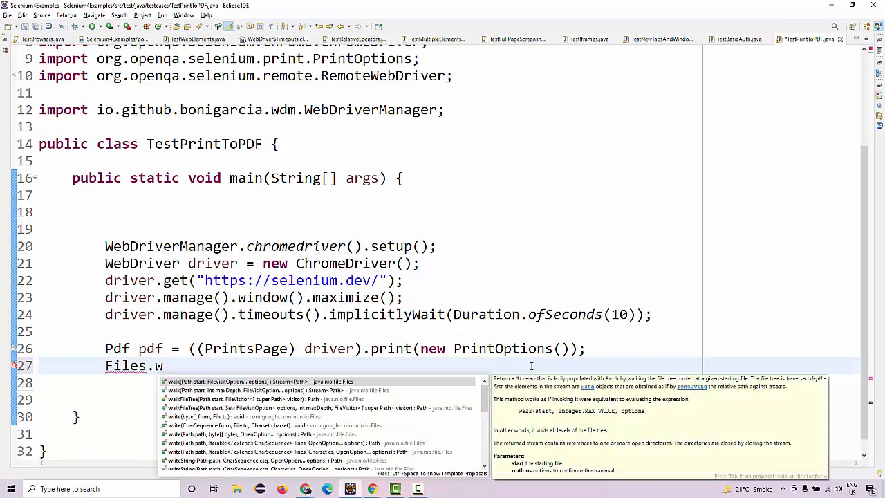
text(rite(null, null, null)
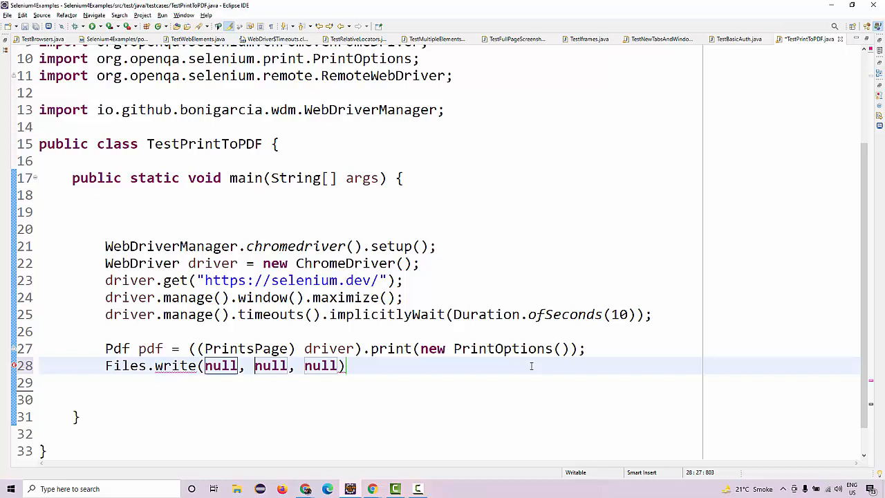
key(BackSpace)
text(;)
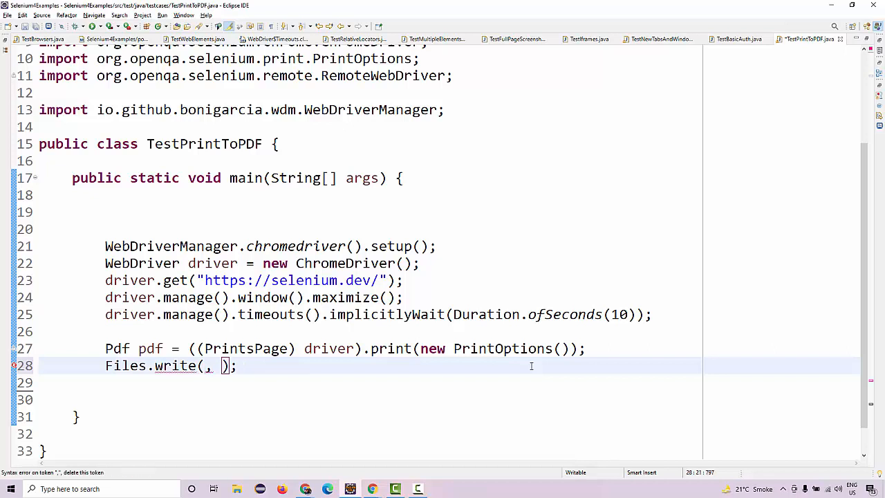
text(Paths.get(null)
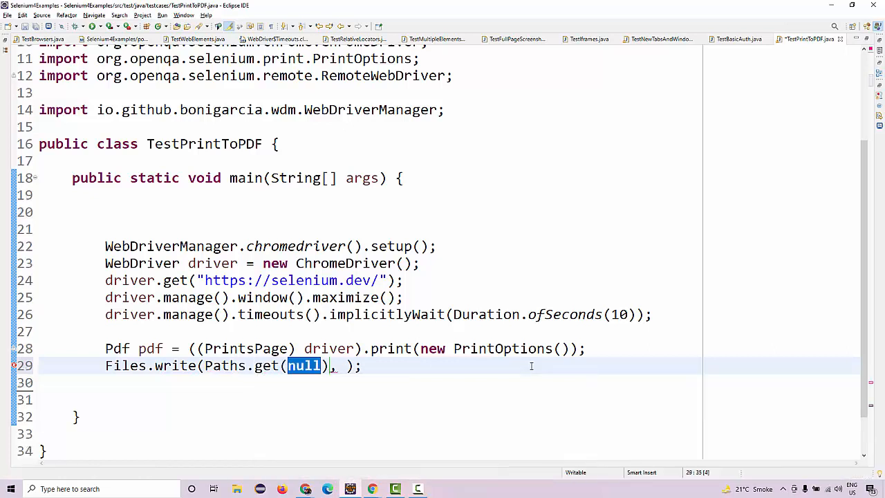
text("")
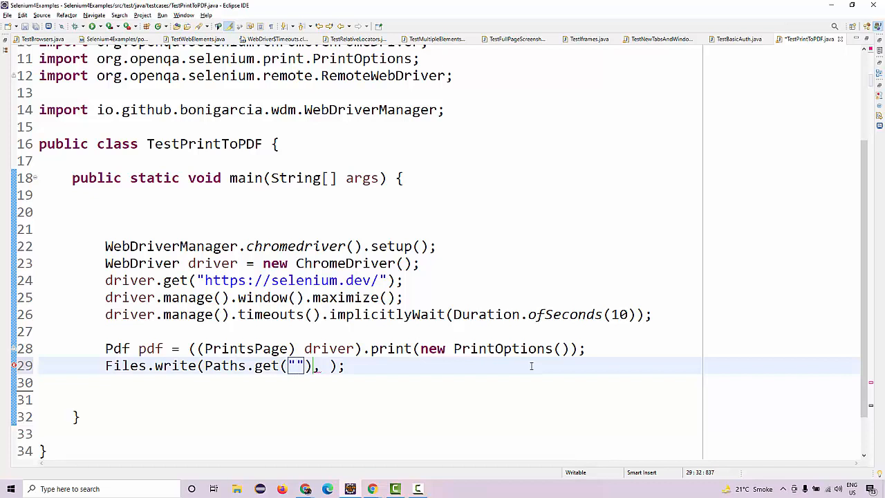
text(./)
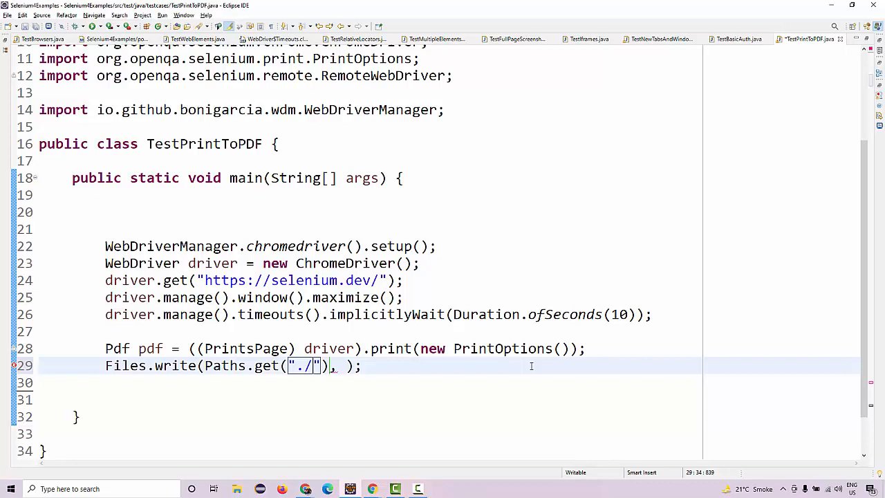
text(p)
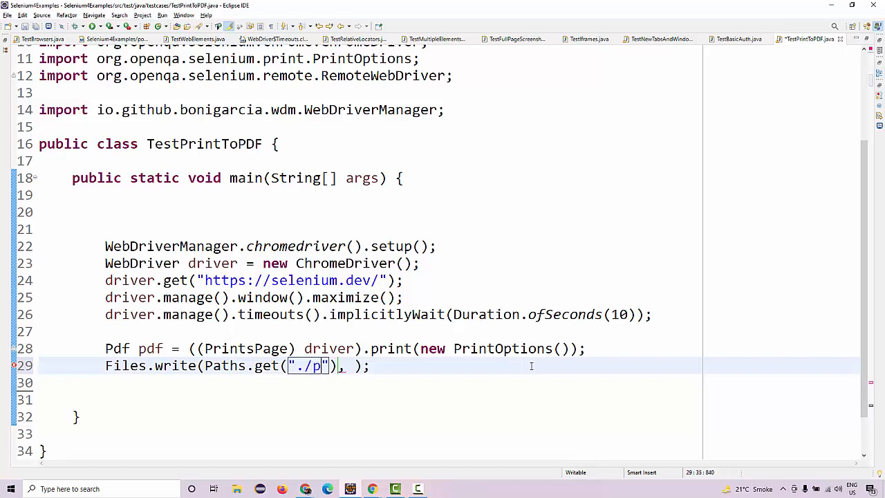
text(s)
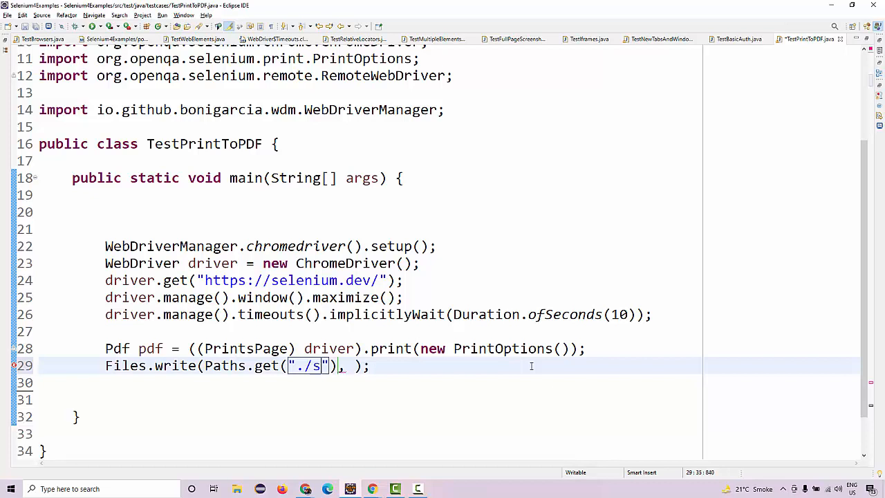
text(elenium.p)
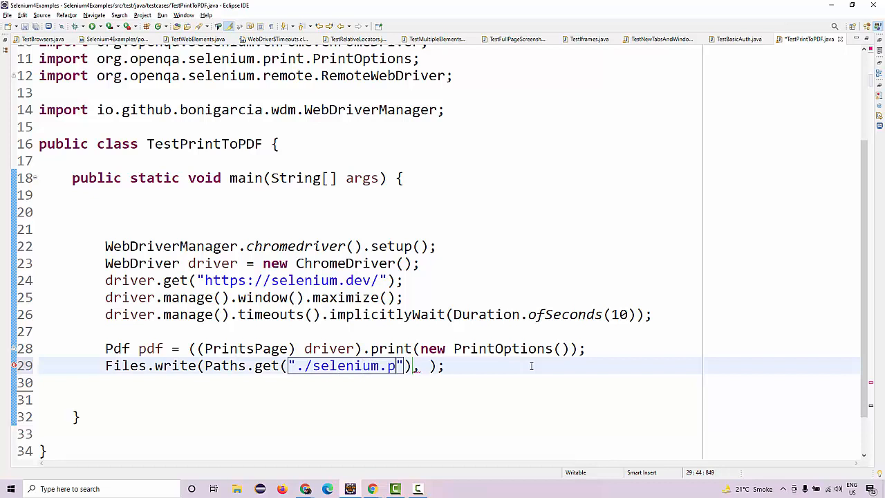
text(df)
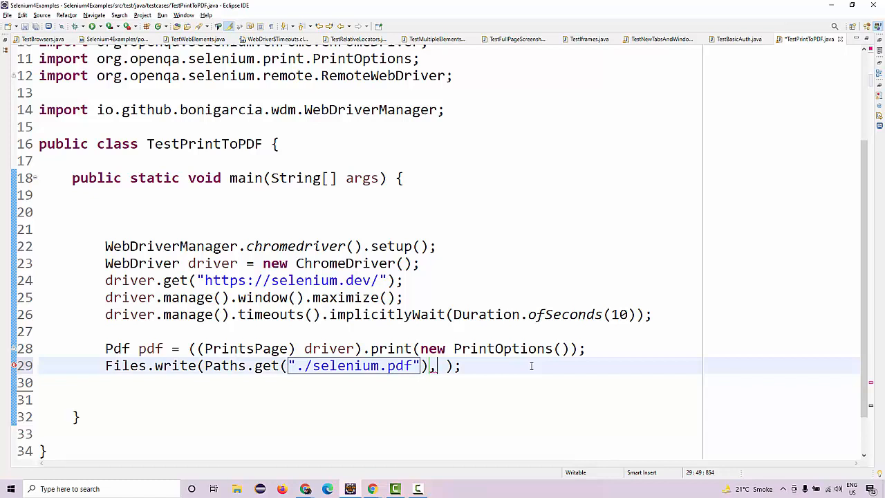
Step: Write OutputType.BYTES.convertFromBase64Png(pdf.getContent()) and have main throw IOException
text(Ouy)
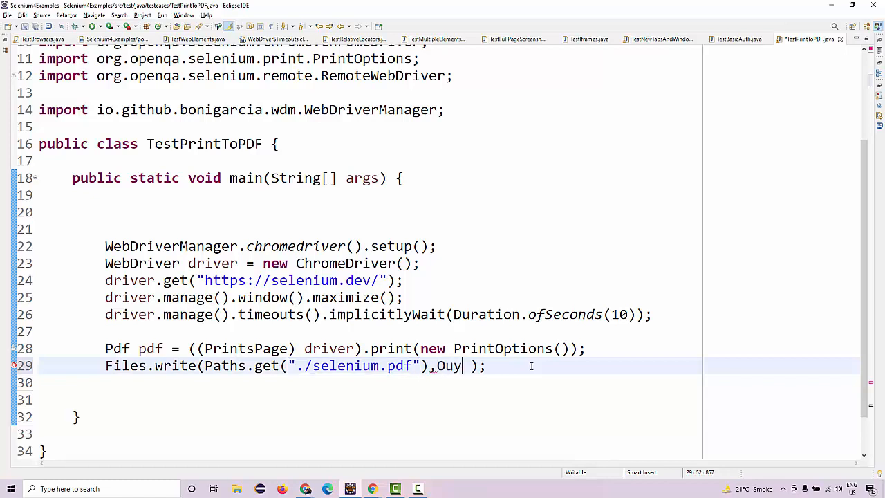
text(ype.BYTES)
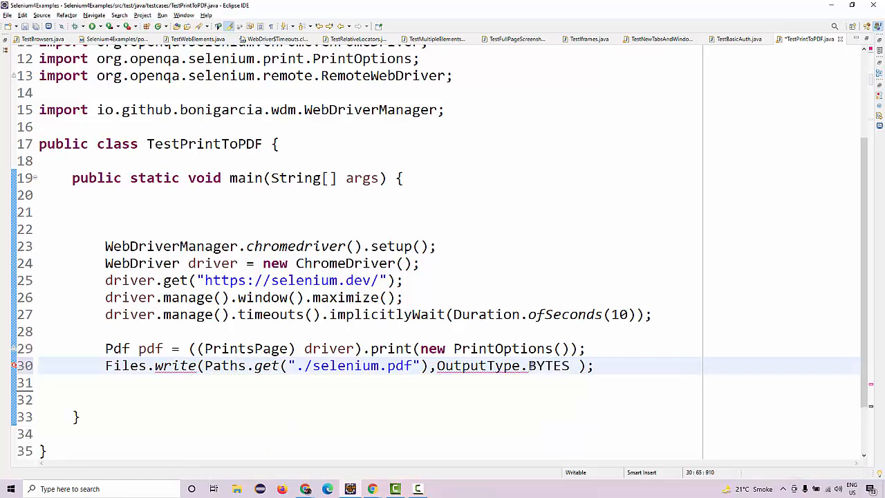
text(.convertFromBase64Png(null)
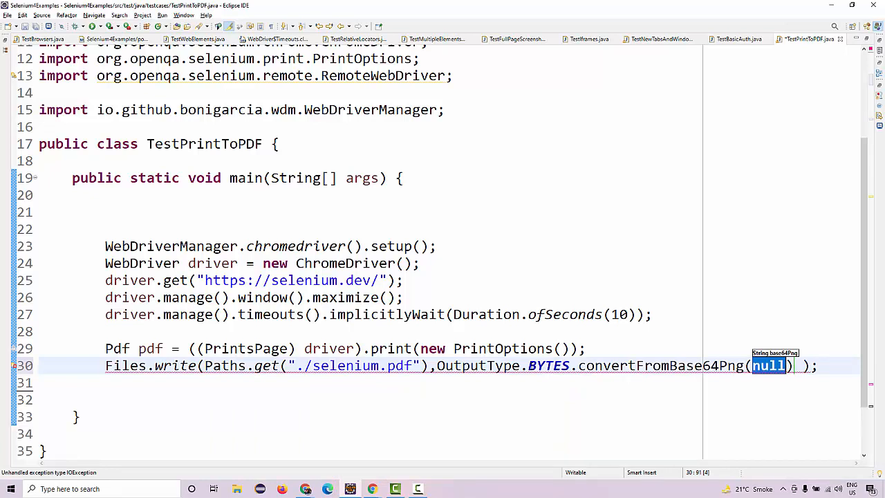
text(pdf.getConten)
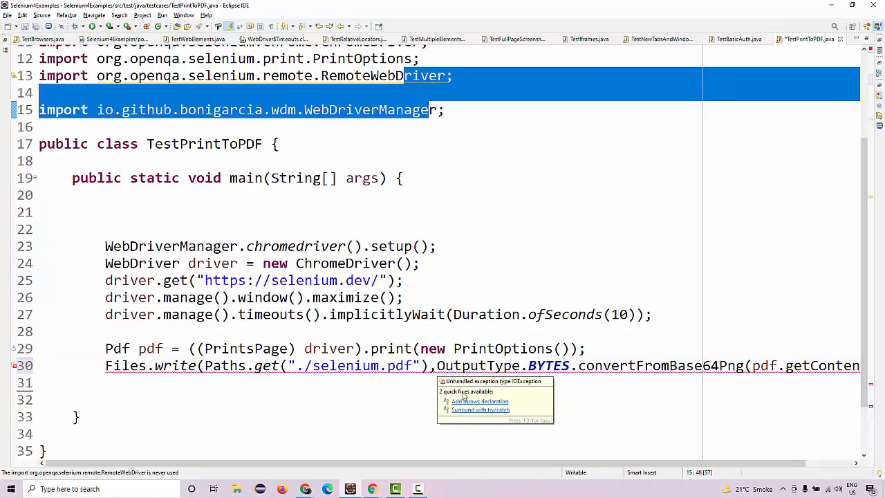
click(480, 401)
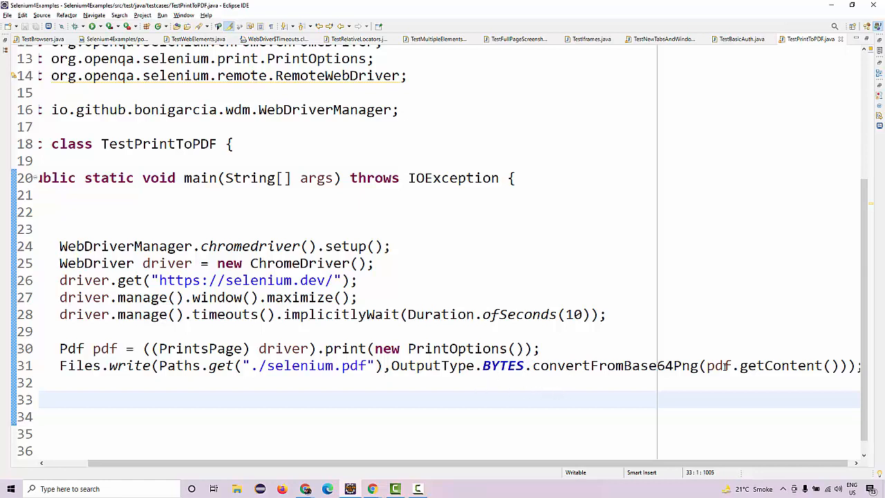
double_click(719, 365)
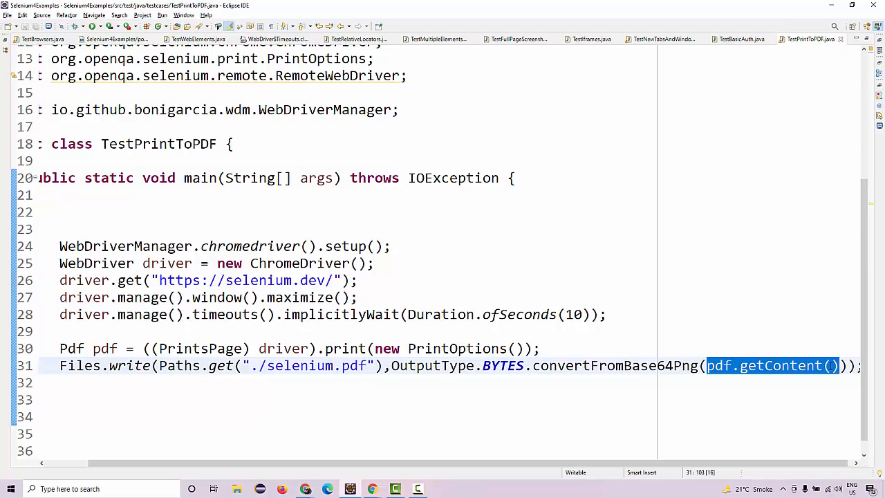
mouse_move(588, 362)
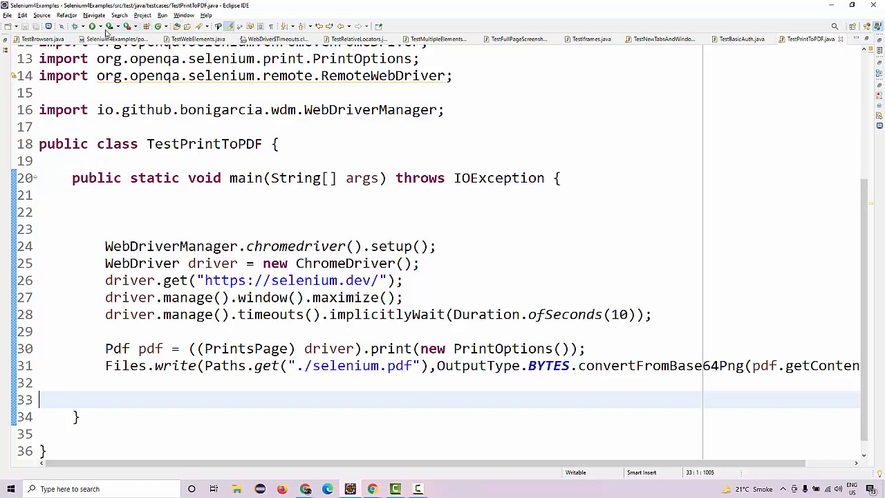
Step: Run the TestPrintToPDF program from the toolbar
click(92, 26)
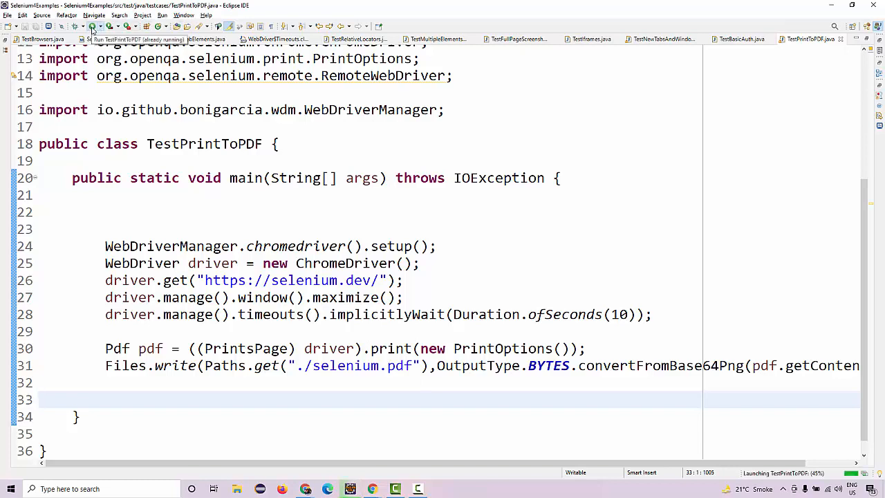
click(91, 26)
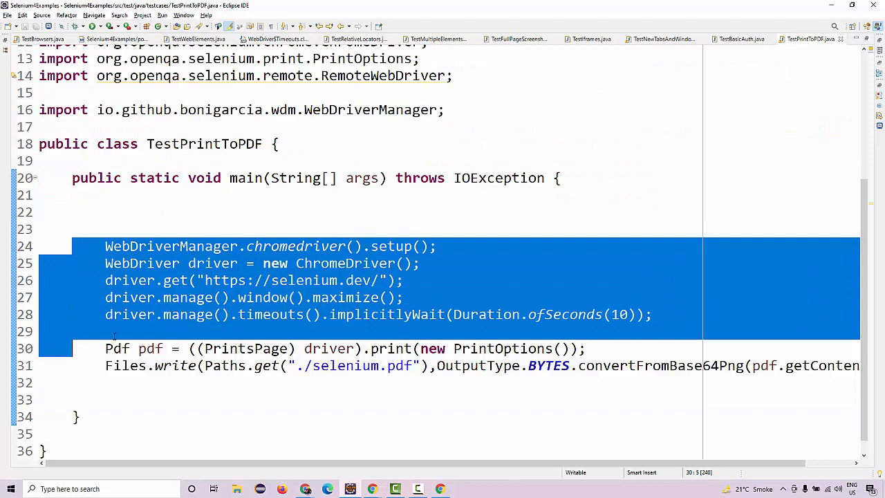
mouse_move(379, 204)
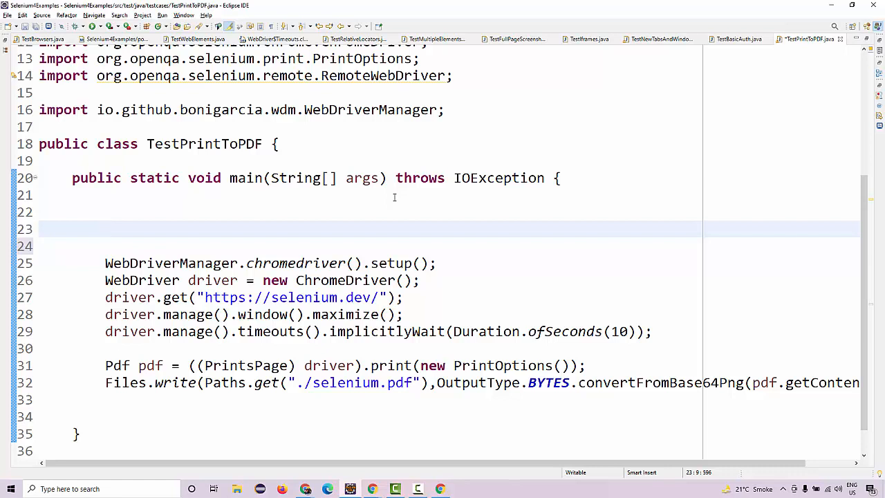
Step: Declare ChromeOptions opt = new ChromeOptions(); at the start of main
text(ChromeOp)
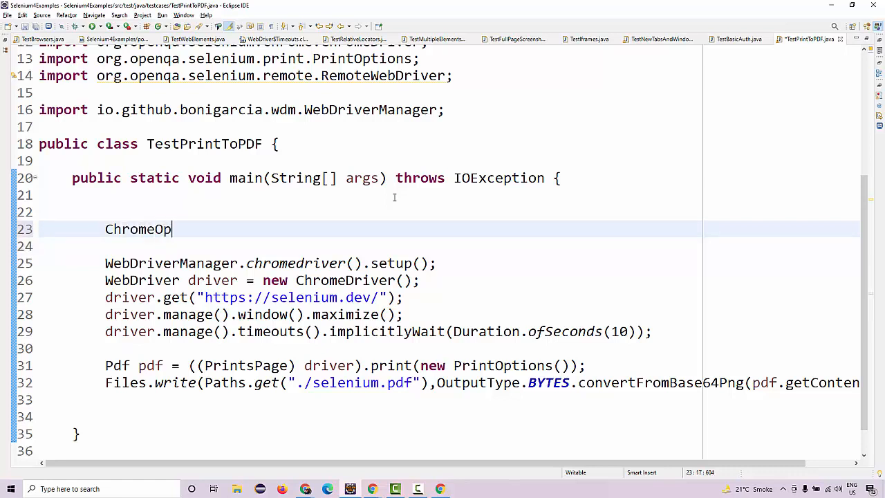
text(tions)
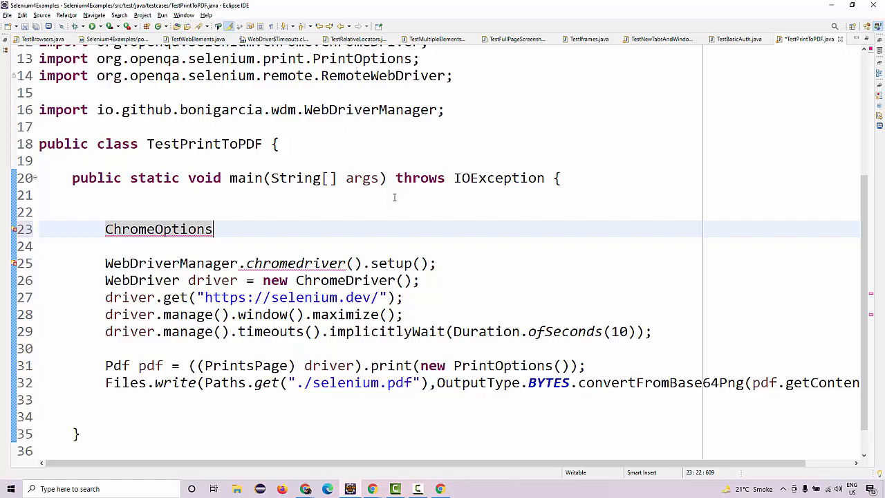
text(op)
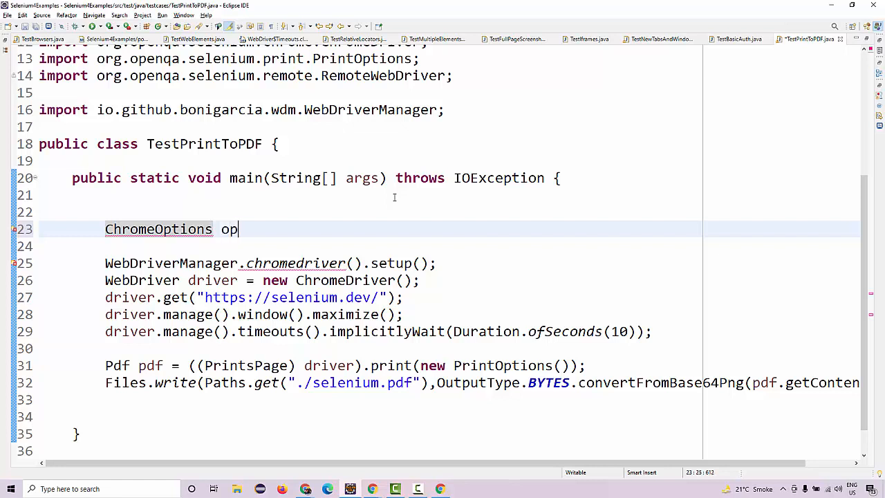
text(t)
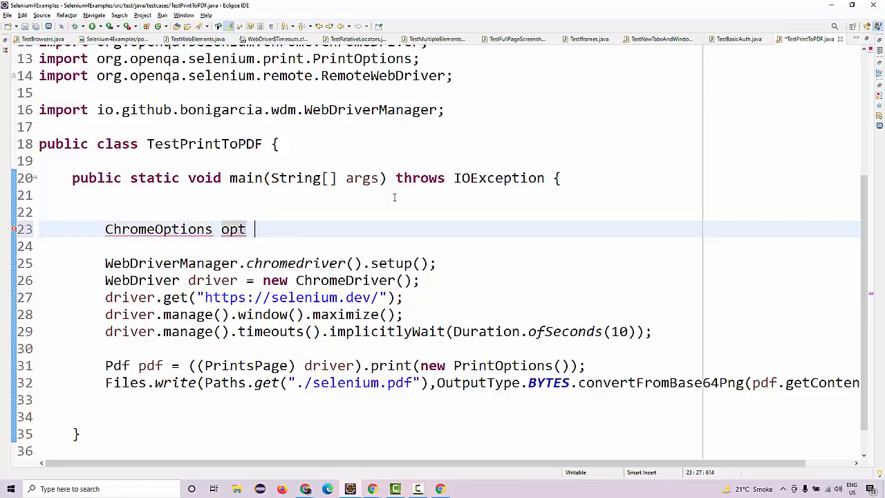
text(= n)
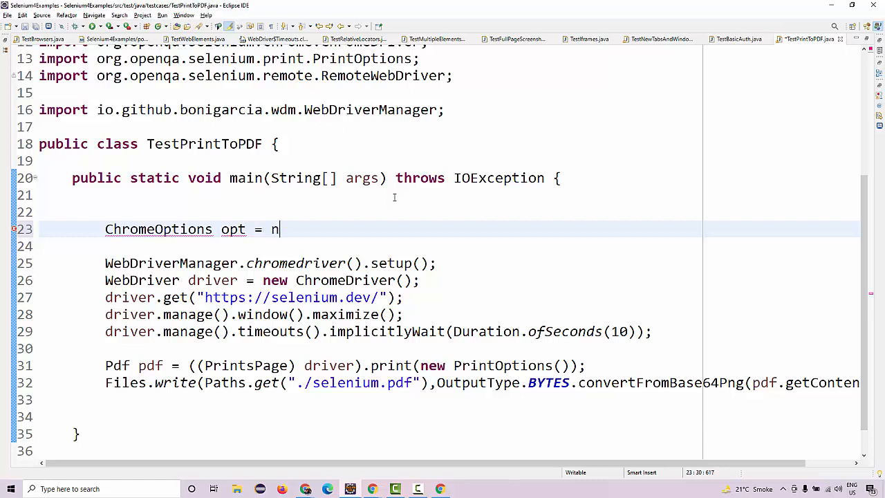
text(ew ChromeOpt)
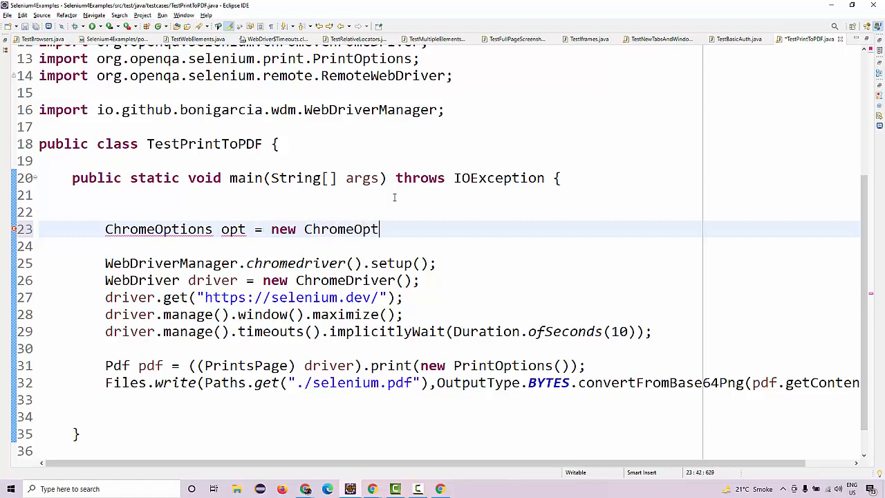
text(ions())
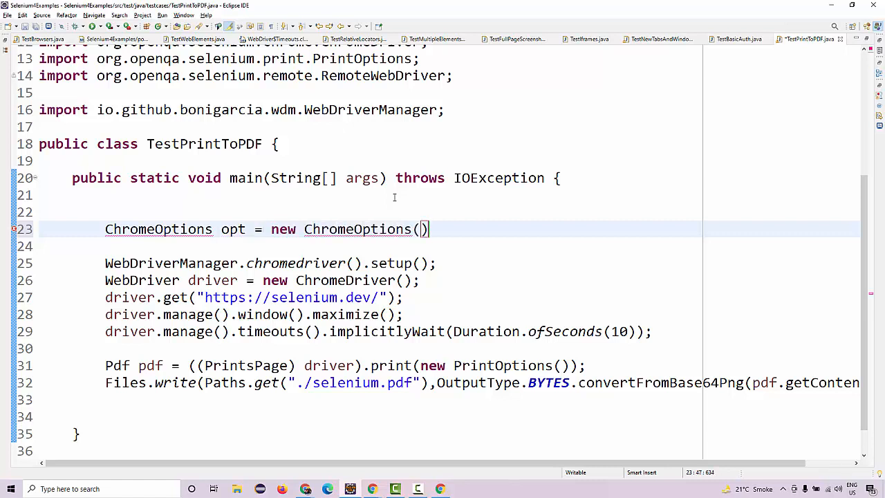
text(;)
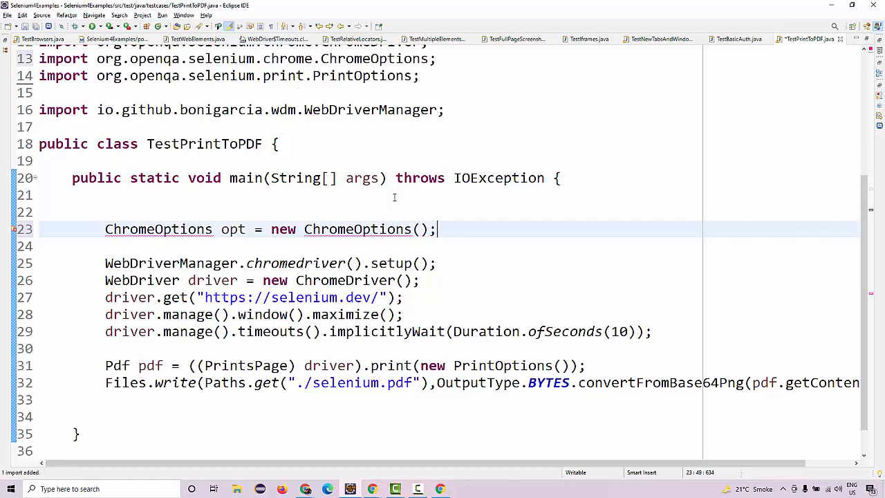
key(Return)
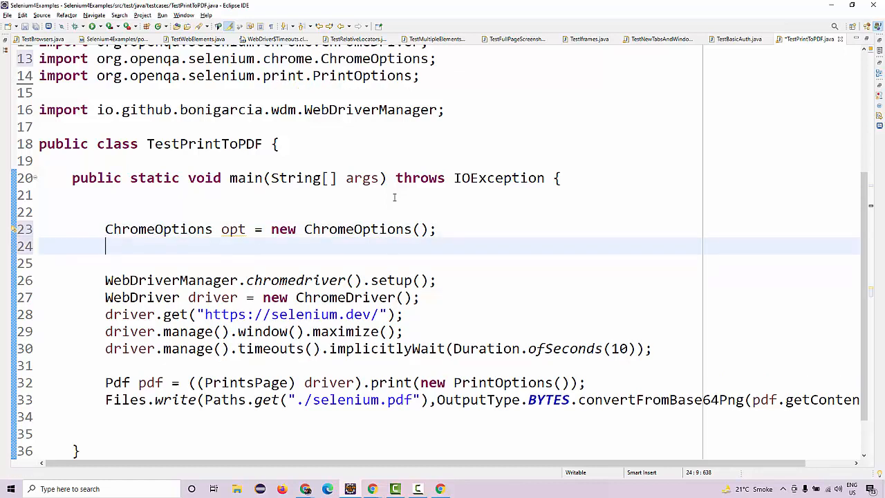
Step: Add opt.addArguments("headless") and select opt to pass it to the ChromeDriver
text(opt.addArguments(")
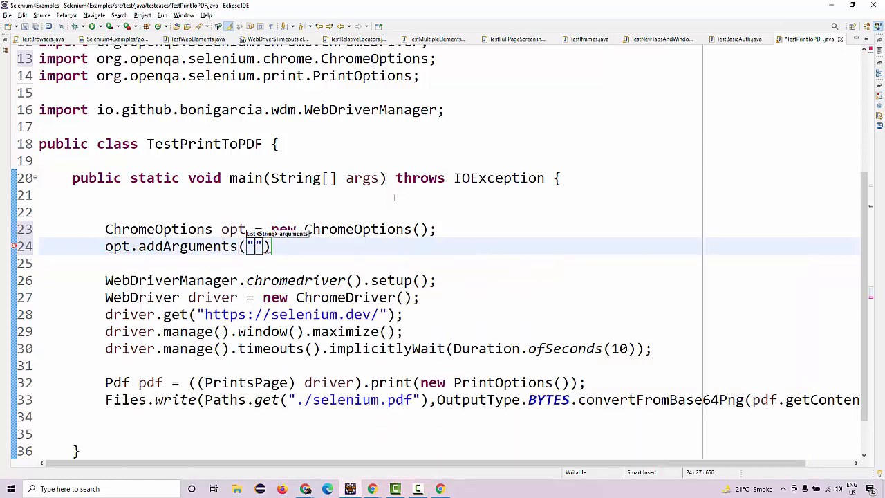
text(headless)
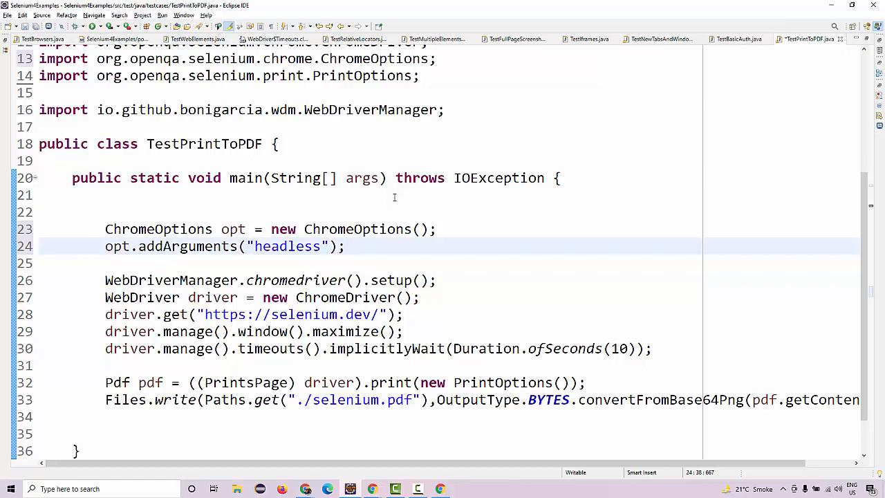
click(238, 230)
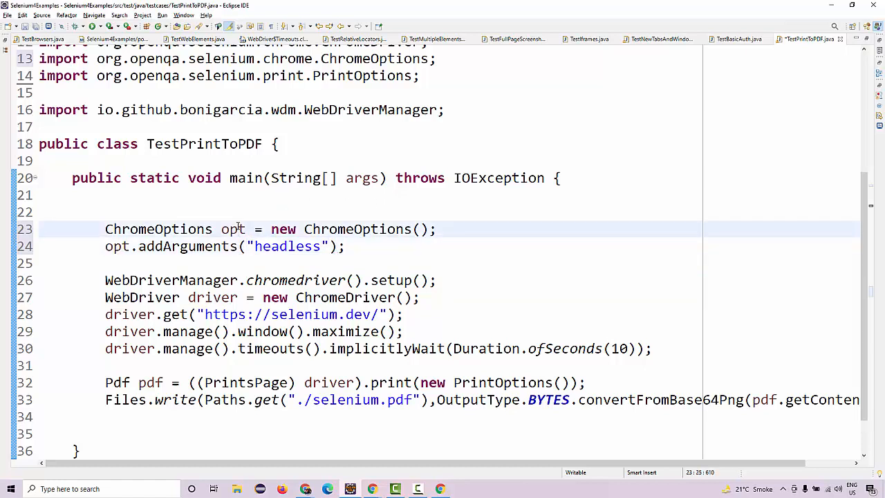
double_click(232, 229)
text(opt)
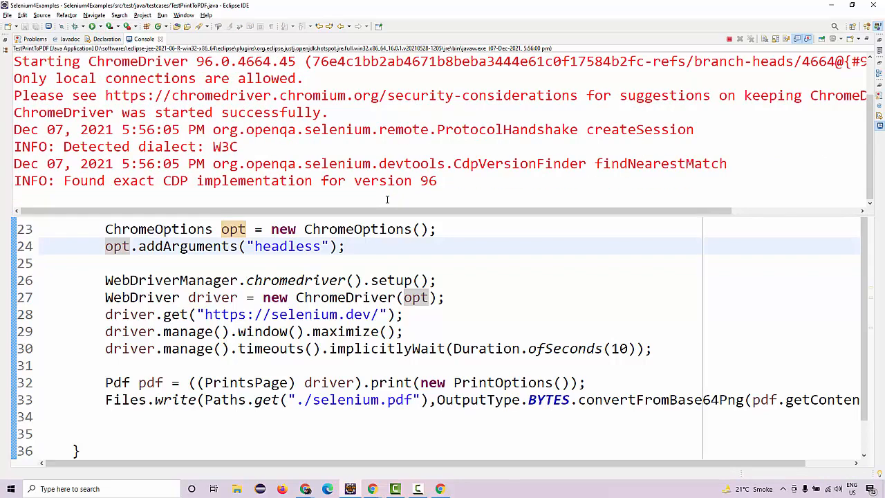
mouse_move(734, 125)
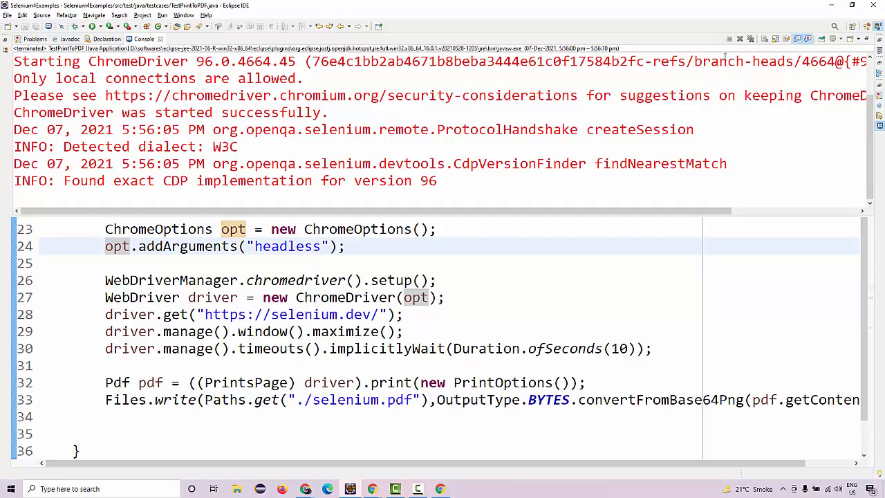
mouse_move(730, 39)
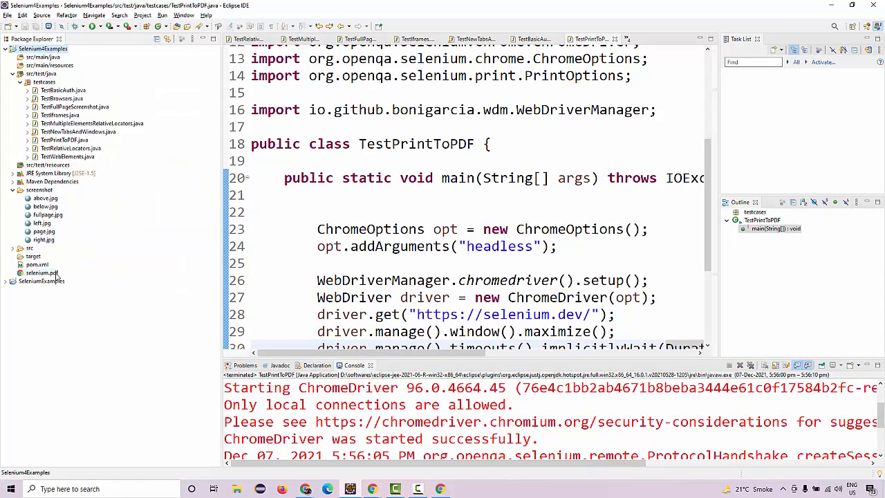
Step: Select the generated selenium.pdf file in Package Explorer to view its location
click(42, 273)
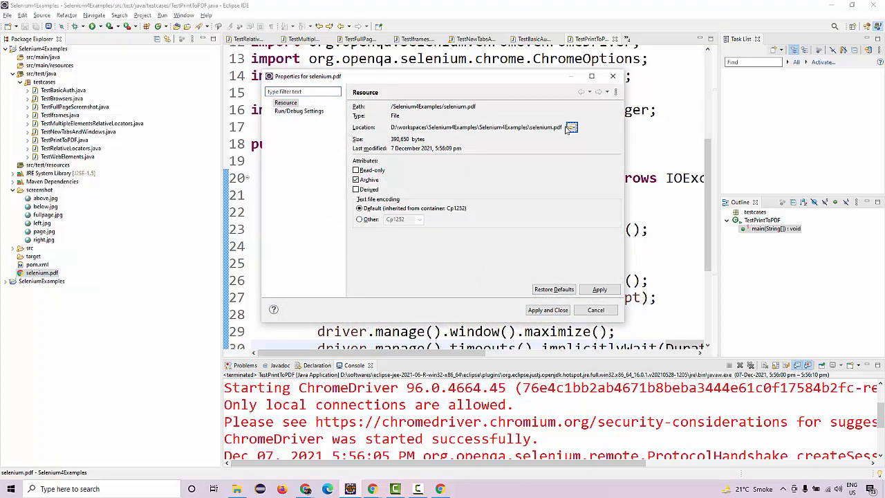
mouse_move(571, 127)
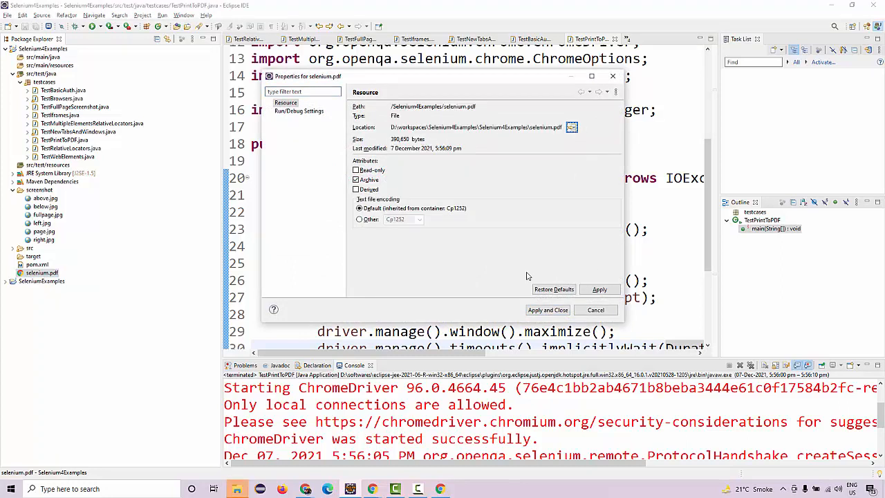
mouse_move(236, 489)
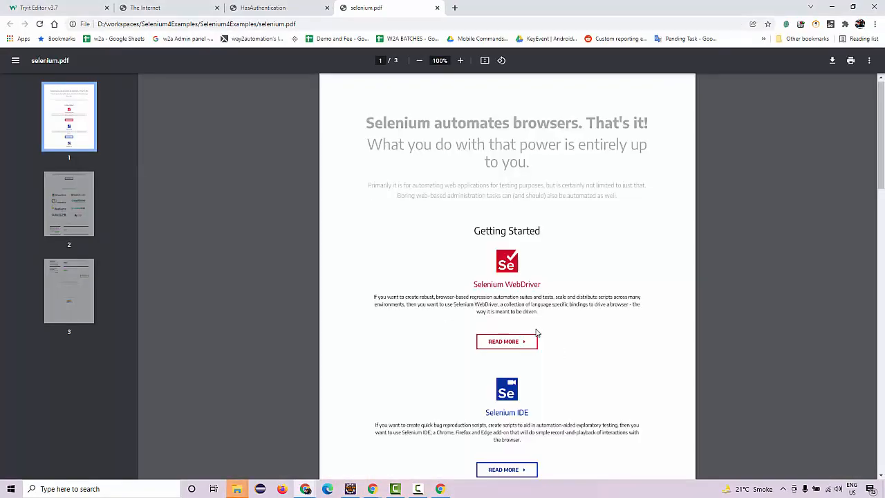
Step: Scroll through the three printed pages of selenium.pdf in the PDF viewer
scroll(down, 3)
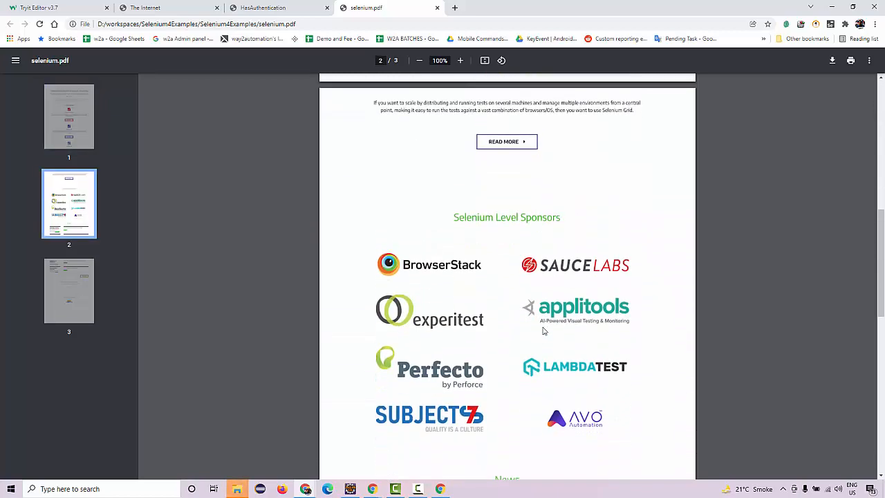
scroll(down, 3)
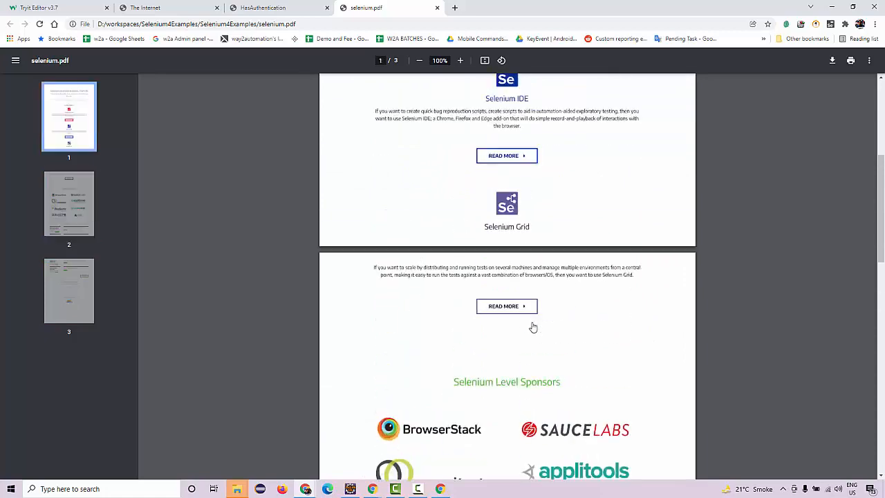
scroll(up, 3)
text(seleniu)
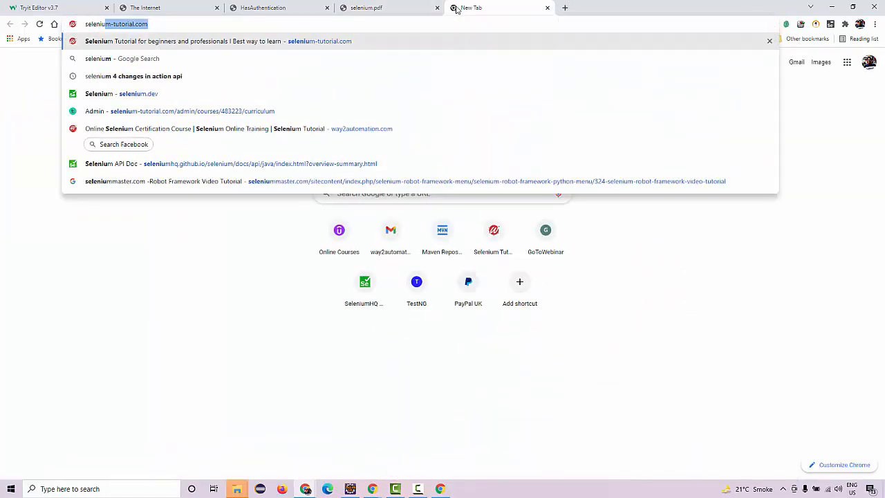
Step: Load the live selenium.dev site in the new tab and return to the selenium.pdf tab
click(122, 94)
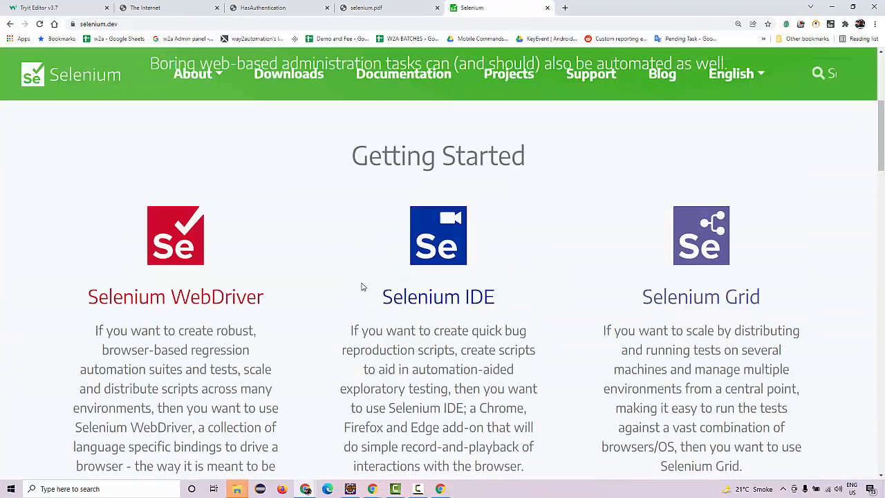
click(377, 8)
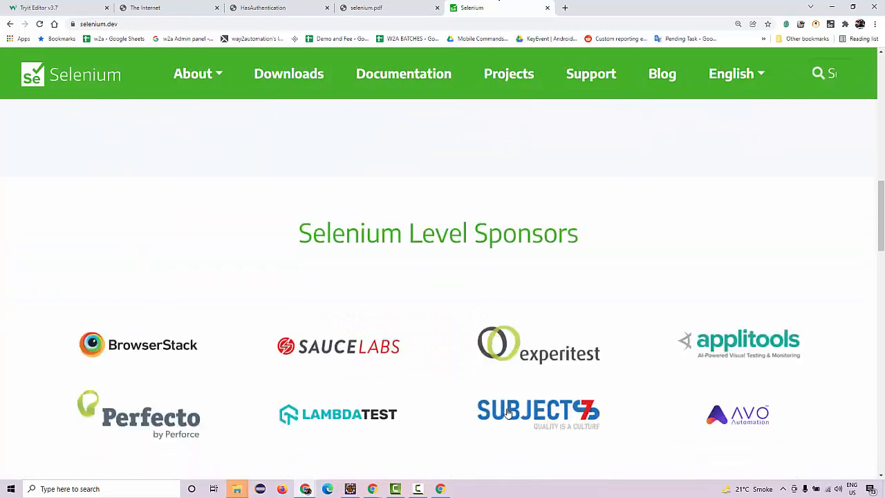
click(371, 8)
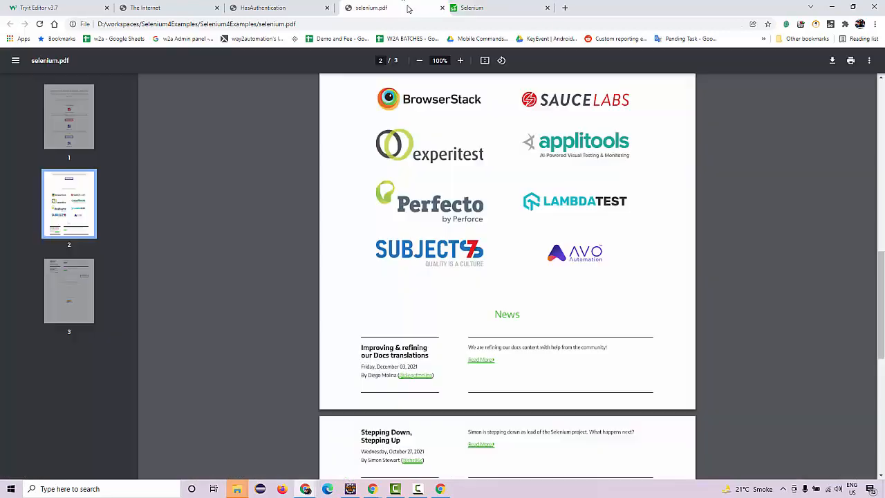
Step: Scroll the printed pages to compare sections with the live site and clear the selection
scroll(down, 3)
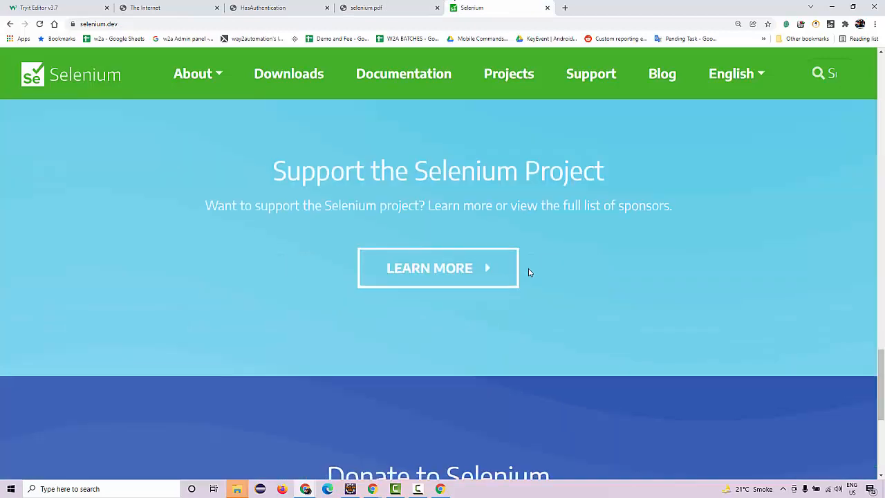
scroll(down, 3)
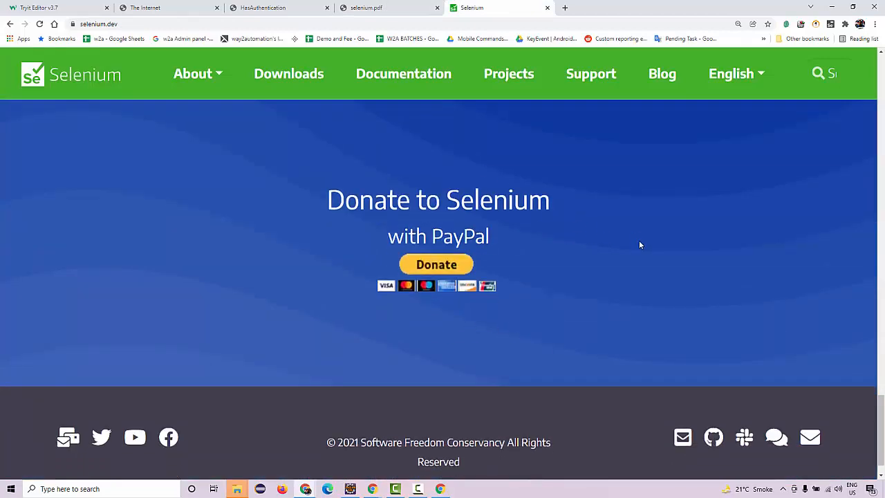
scroll(up, 3)
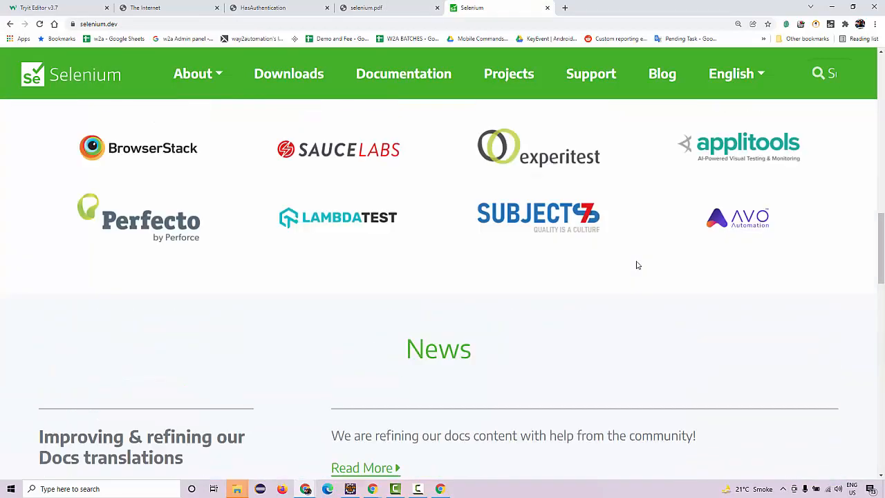
click(365, 9)
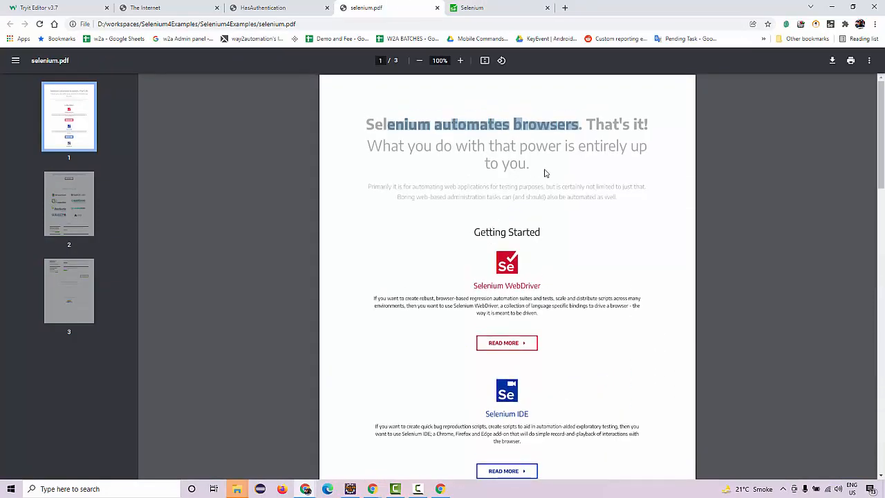
click(545, 172)
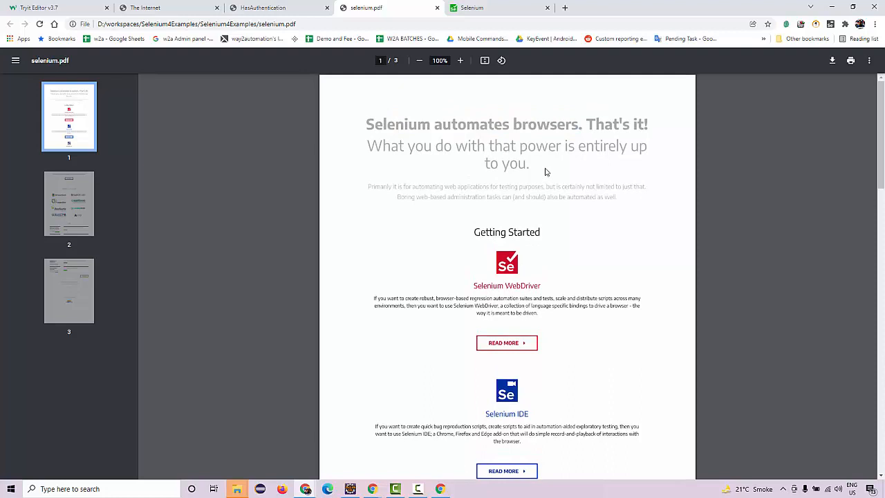